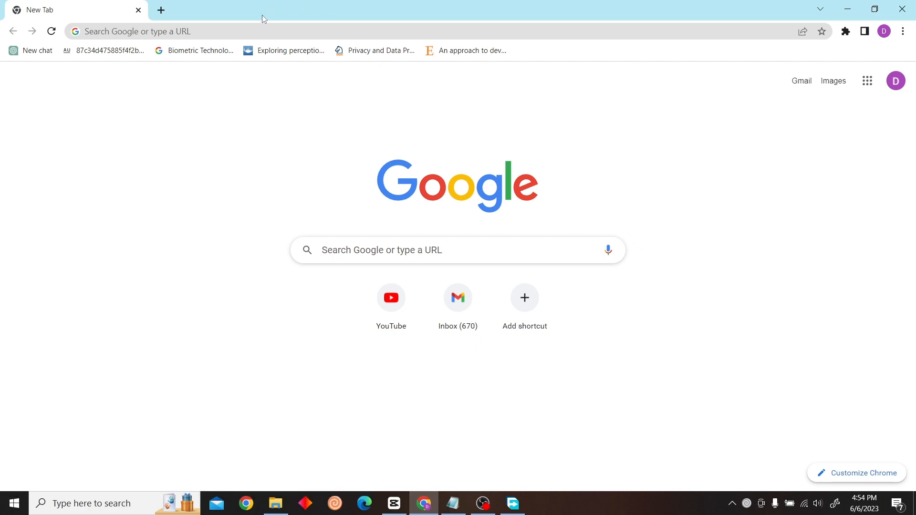
# Search Google for 'shopify cli install' from a new tab's address bar.
pyautogui.write('shopify')
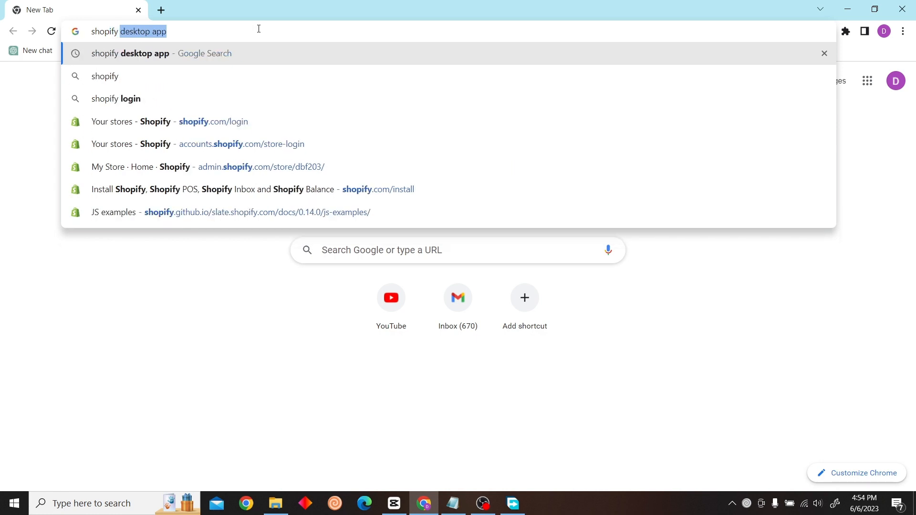
pyautogui.write('shopify cli install')
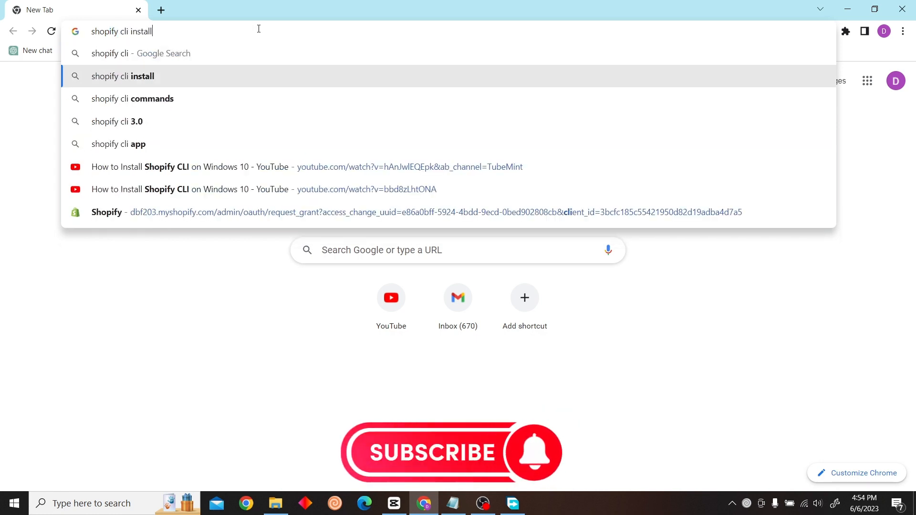
pyautogui.click(125, 77)
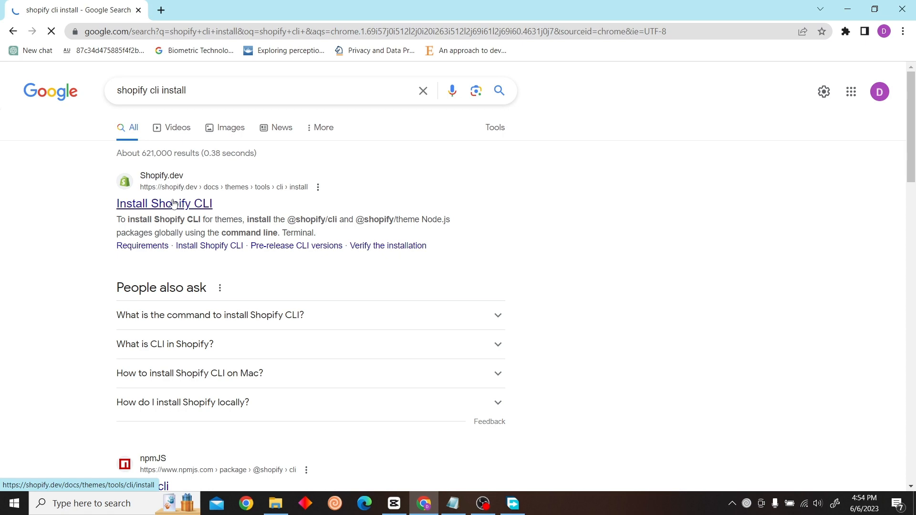
# From the Install Shopify CLI guide's Requirements, start downloading the RubyInstaller Ruby+Devkit for Windows.
pyautogui.click(164, 204)
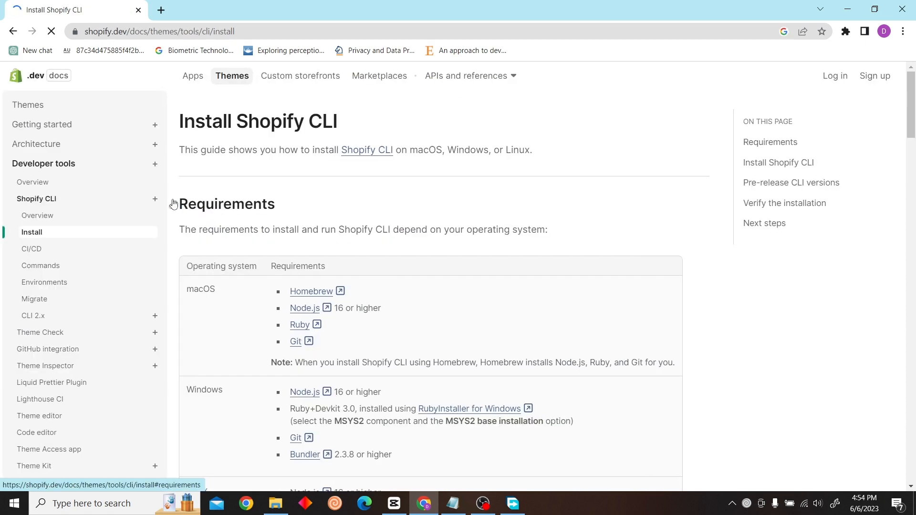
pyautogui.scroll(-3)
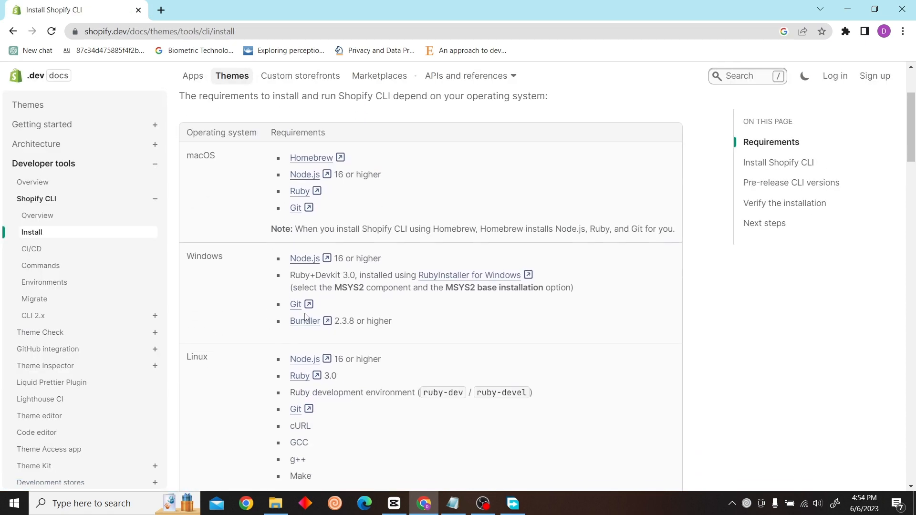
pyautogui.scroll(-3)
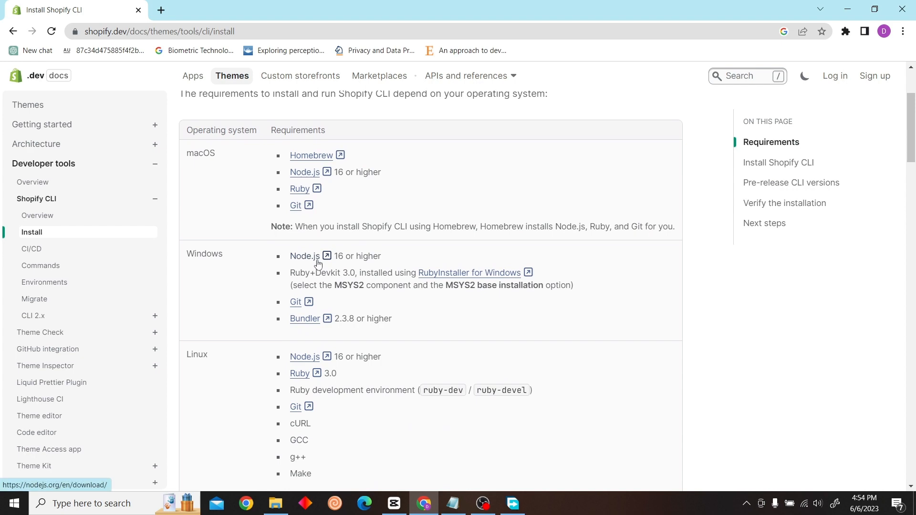
pyautogui.moveTo(449, 281)
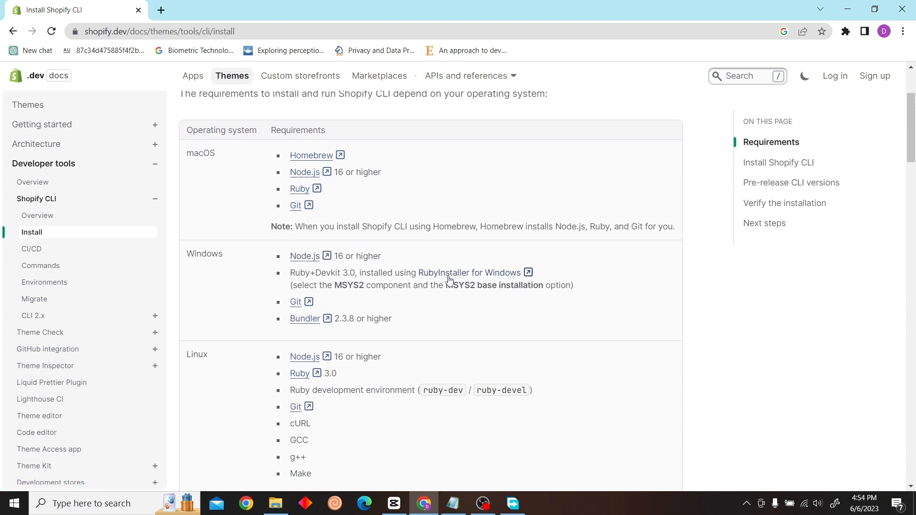
pyautogui.click(468, 273)
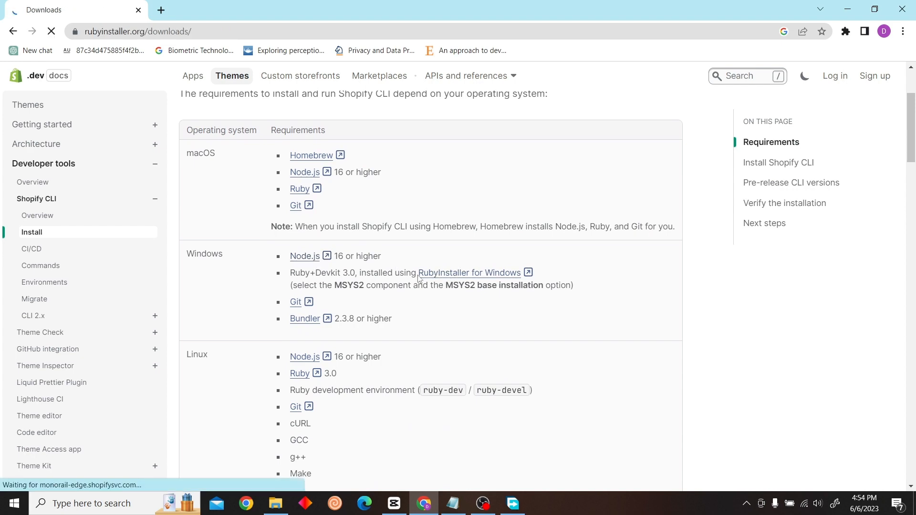
pyautogui.click(469, 273)
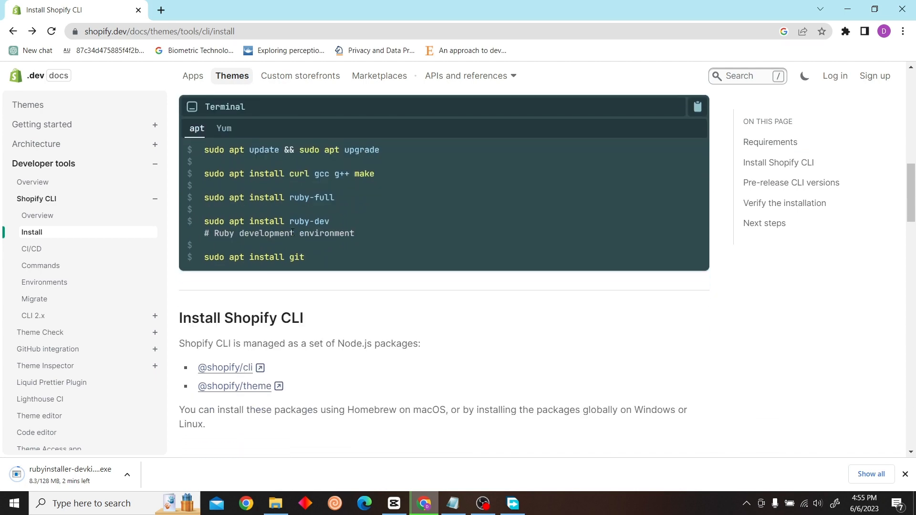
# Read through Pre-release CLI versions and Verify the installation down to the guide's next steps.
pyautogui.scroll(-3)
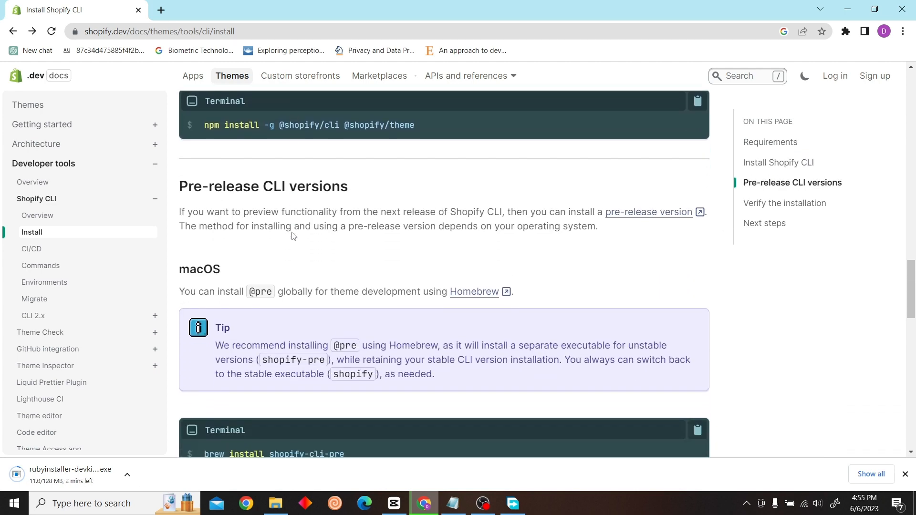
pyautogui.scroll(-3)
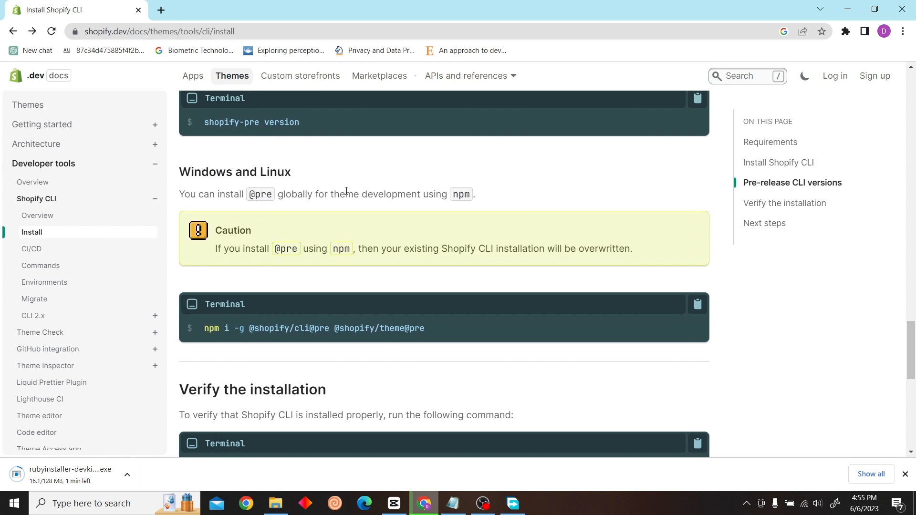
pyautogui.scroll(-3)
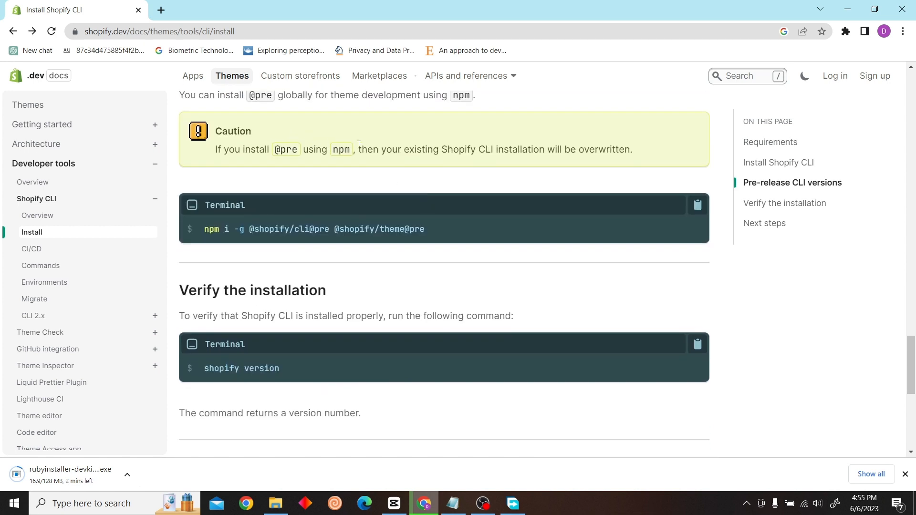
pyautogui.scroll(-3)
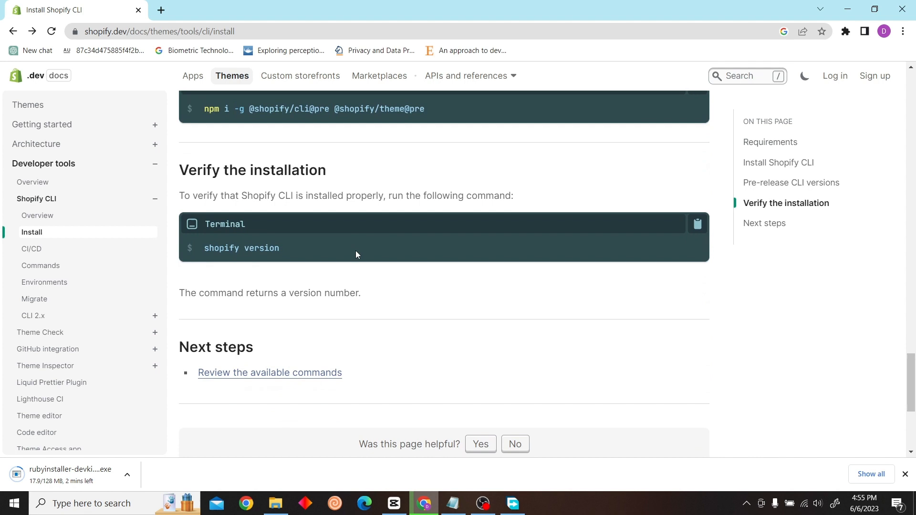
pyautogui.scroll(-3)
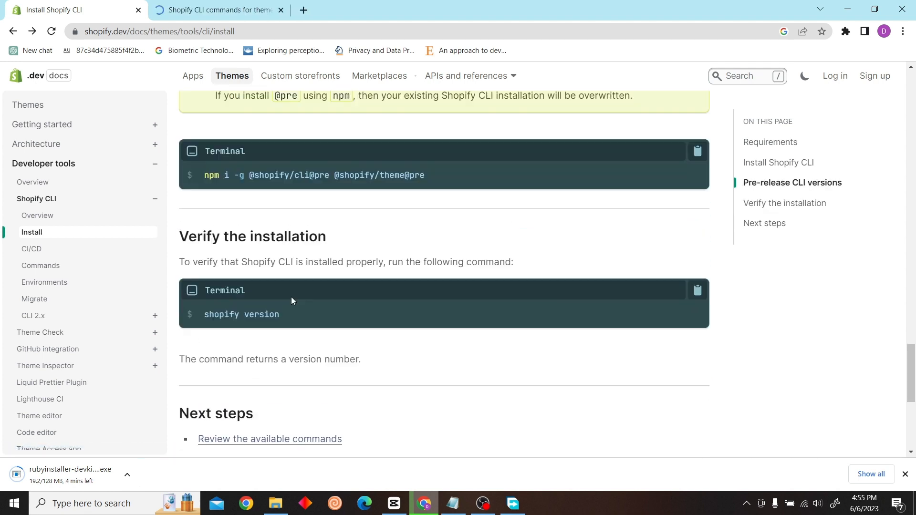
pyautogui.scroll(3)
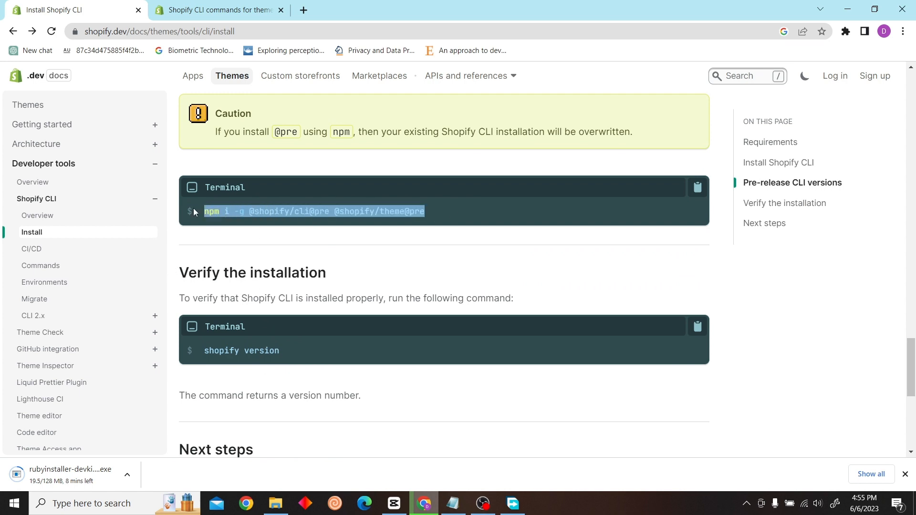
pyautogui.scroll(-3)
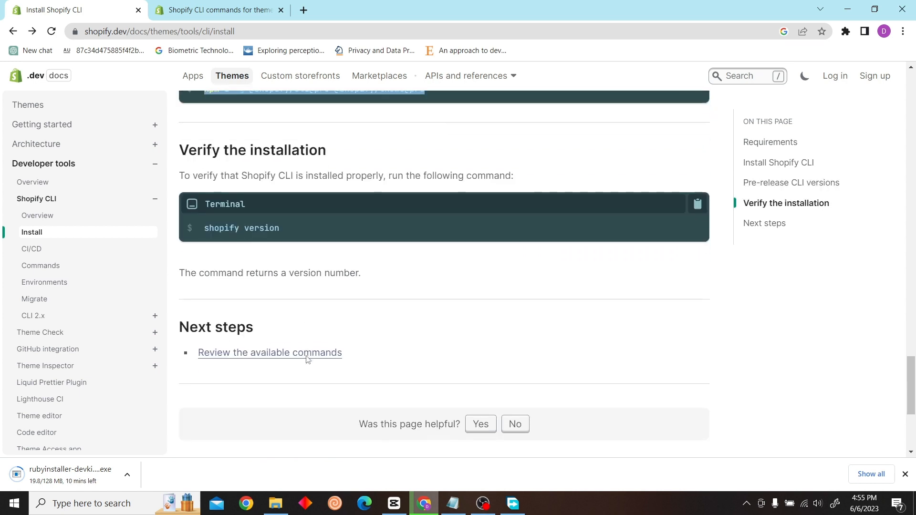
# Review the theme commands reference through init, dev, check and jump to the pull command.
pyautogui.click(269, 353)
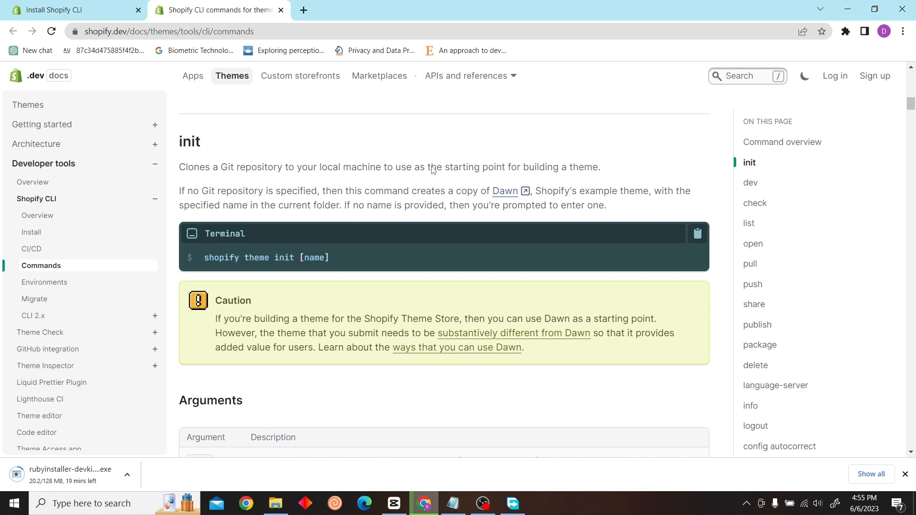
pyautogui.scroll(-3)
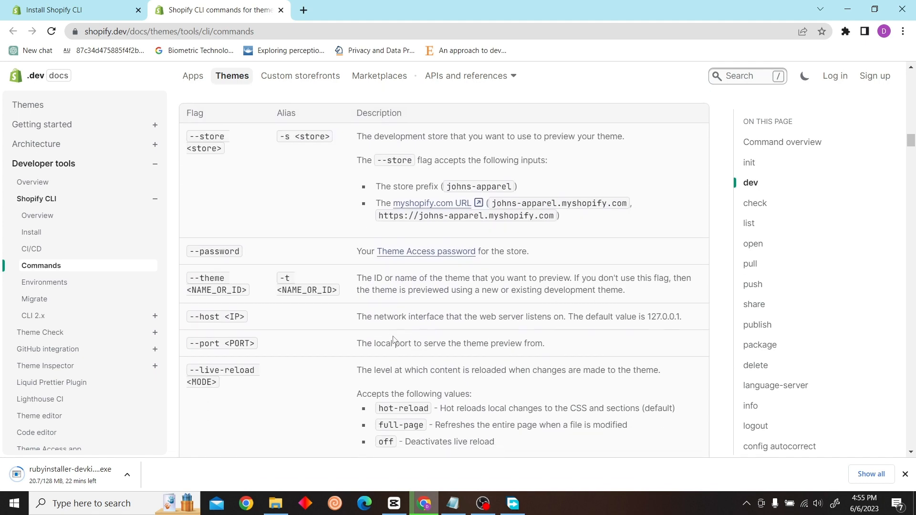
pyautogui.scroll(-3)
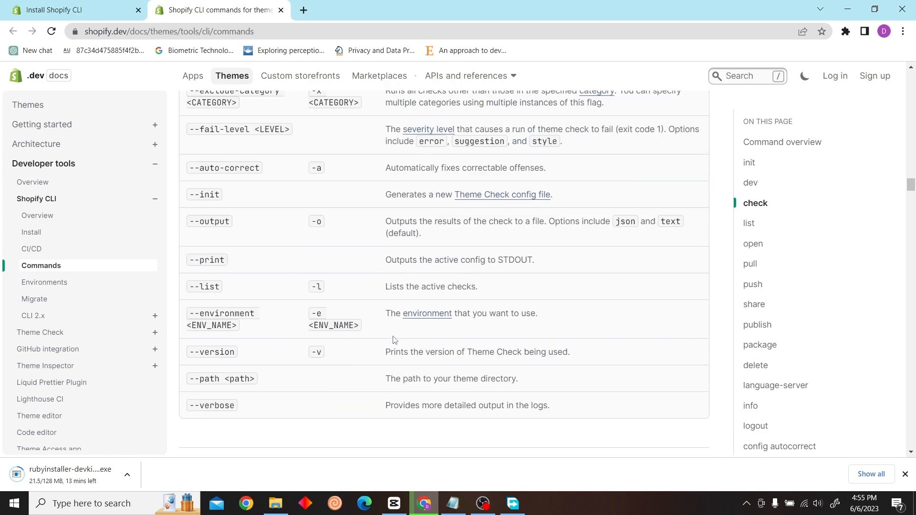
pyautogui.click(750, 264)
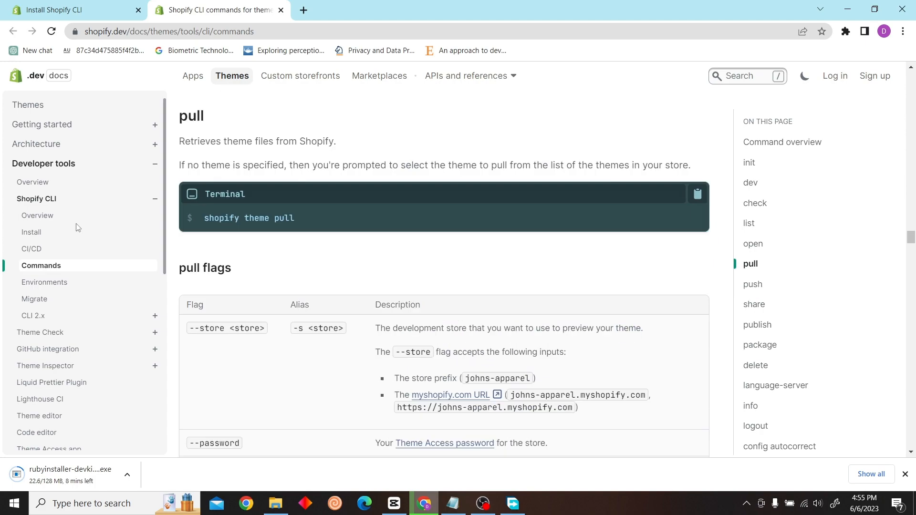
pyautogui.scroll(-3)
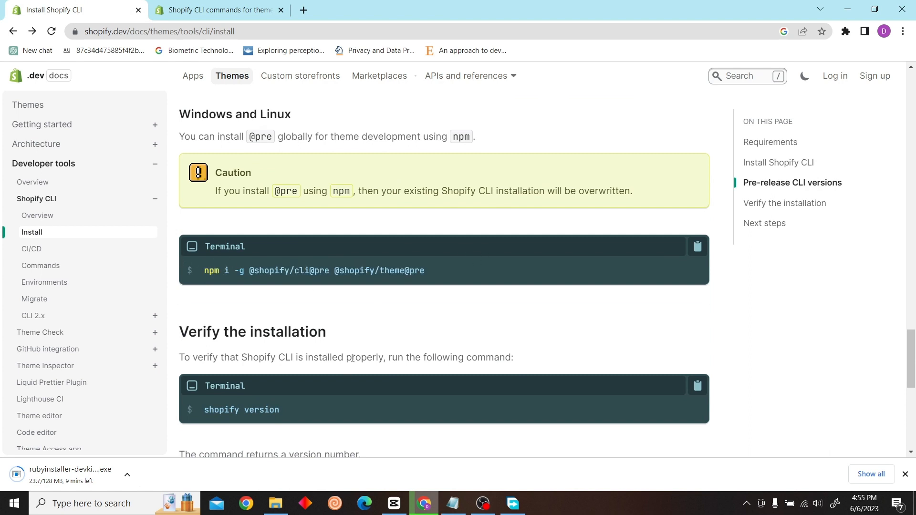
# From the install page's sidebar, open the Use Shopify CLI in a CI/CD pipeline guide.
pyautogui.scroll(-3)
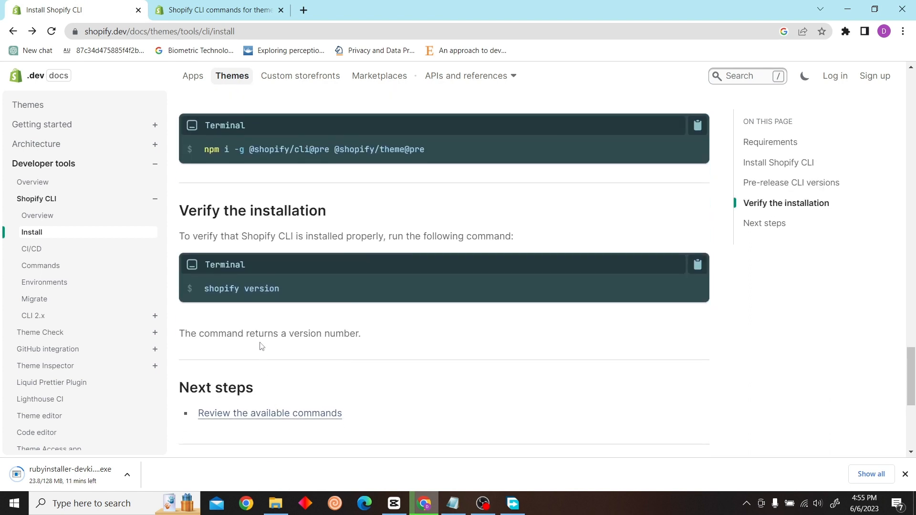
pyautogui.scroll(-3)
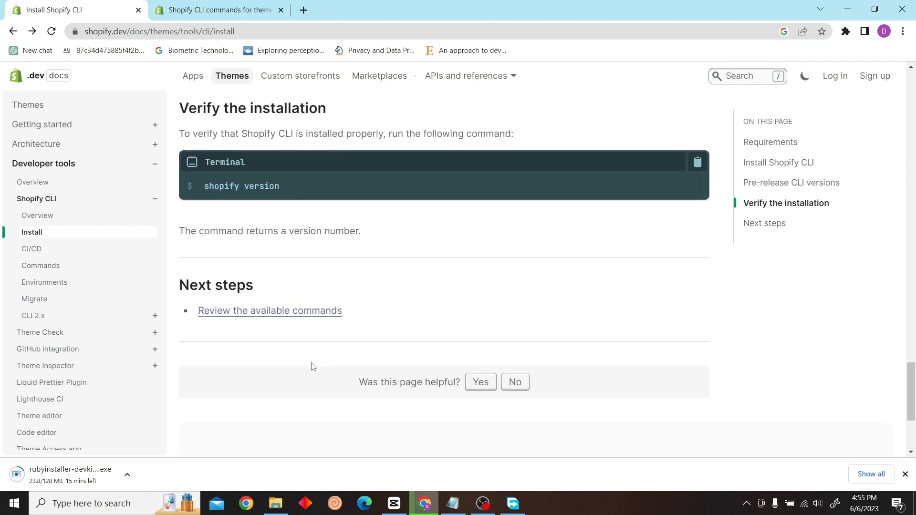
pyautogui.scroll(3)
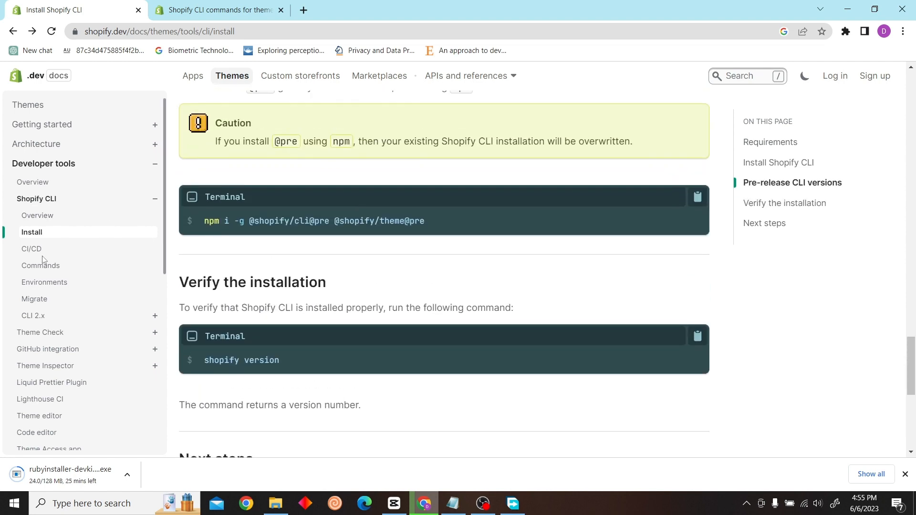
pyautogui.click(32, 249)
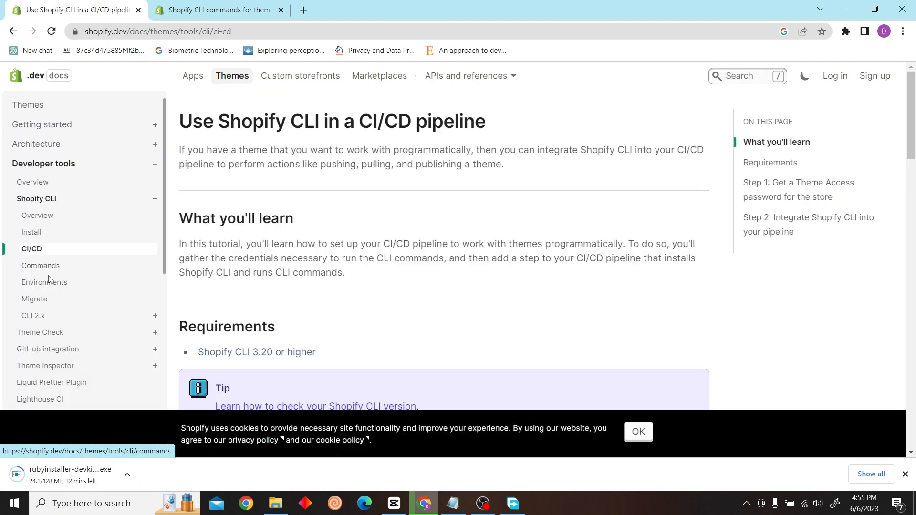
# Open the Theme environments for Shopify CLI guide and skim it back to the top.
pyautogui.click(44, 281)
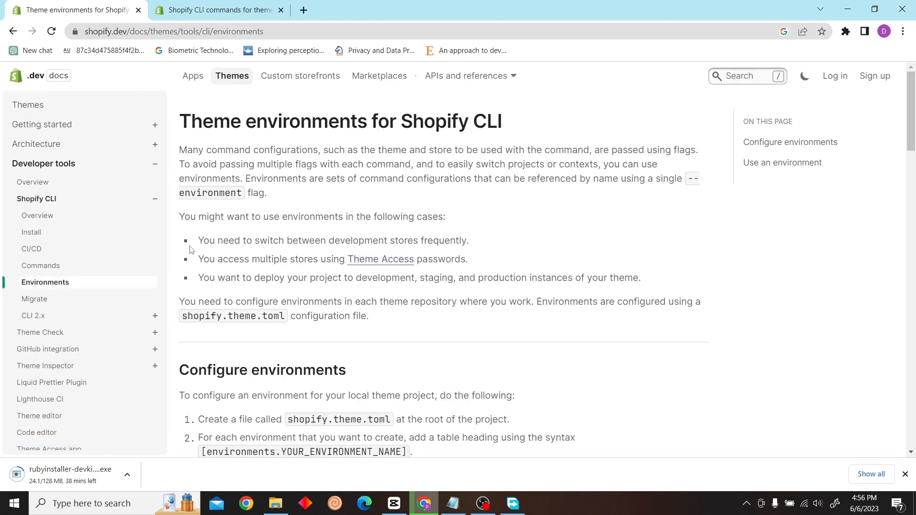
pyautogui.scroll(-3)
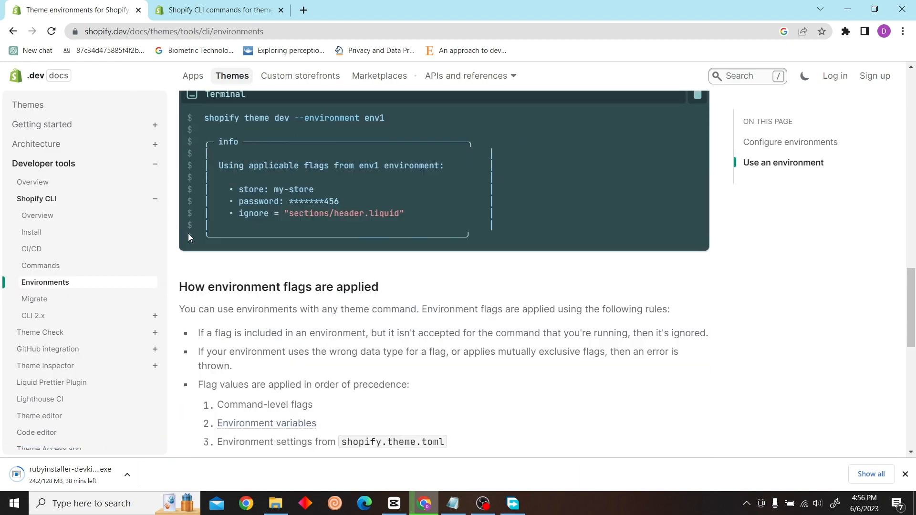
pyautogui.scroll(3)
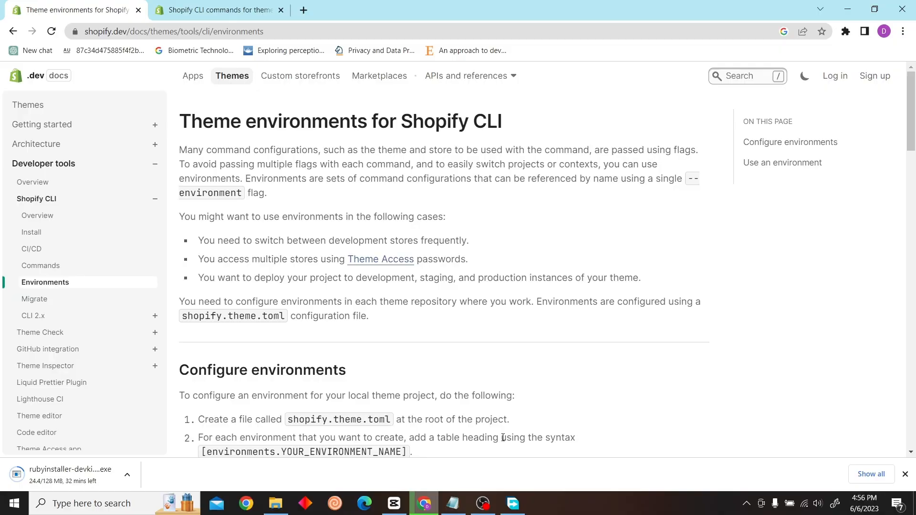